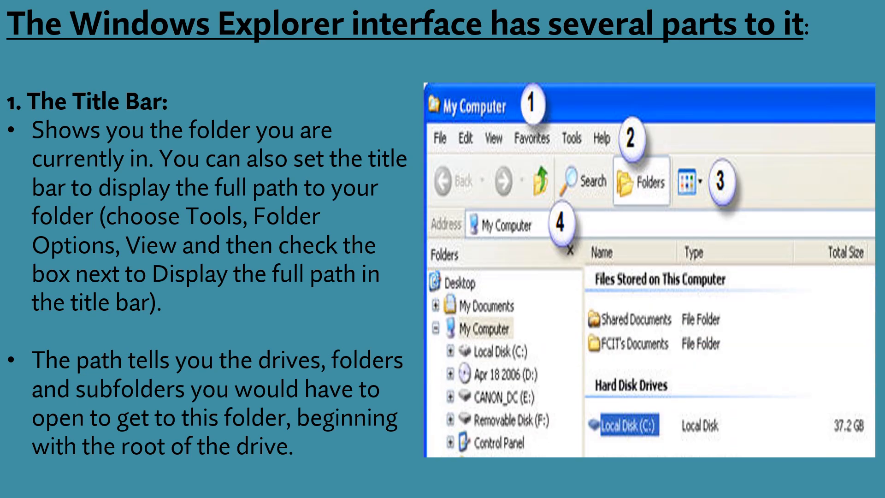
- Advance to the '3. The Standard Toolbar' slide describing buttons that duplicate Menu Bar tasks
key(Right)
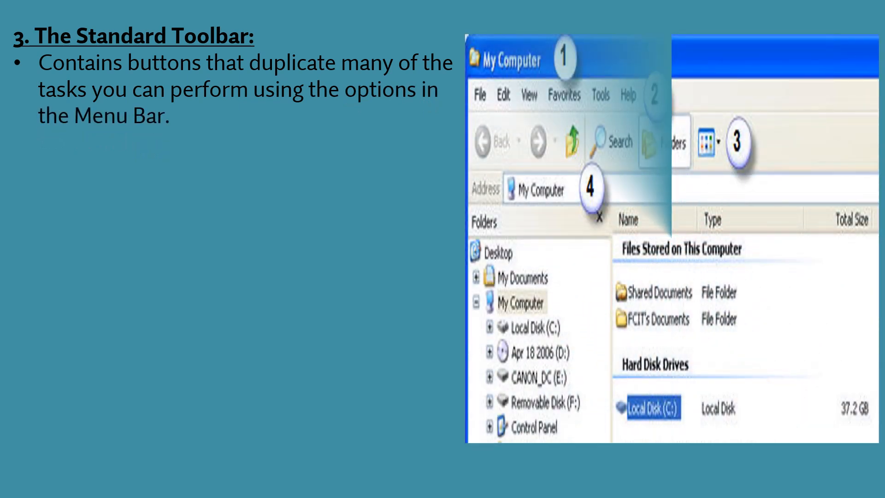